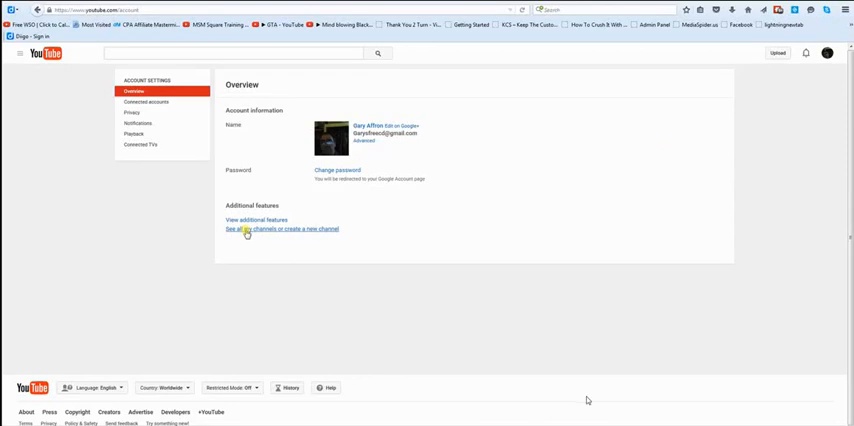
Show the list of all channels on the account with the create-new-channel option
click(280, 228)
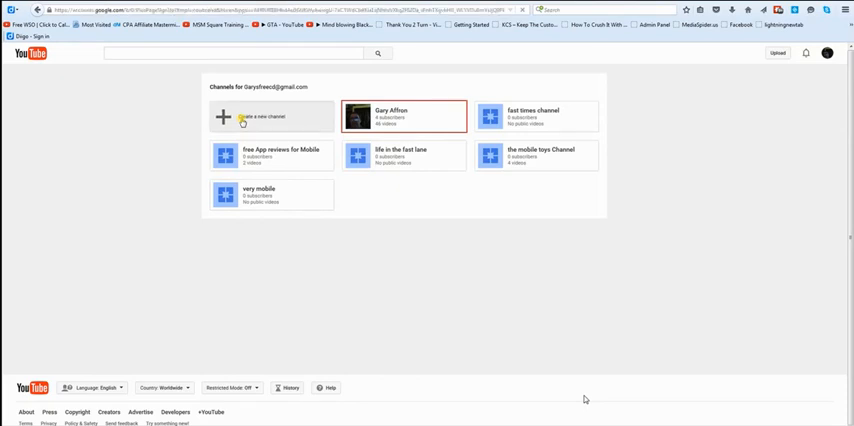
Create channel 'cliffs mobile madness channel :)' in Arts, Entertainment or Sports, accepting the Pages Terms
click(270, 118)
text(cliffs mobile madness cha)
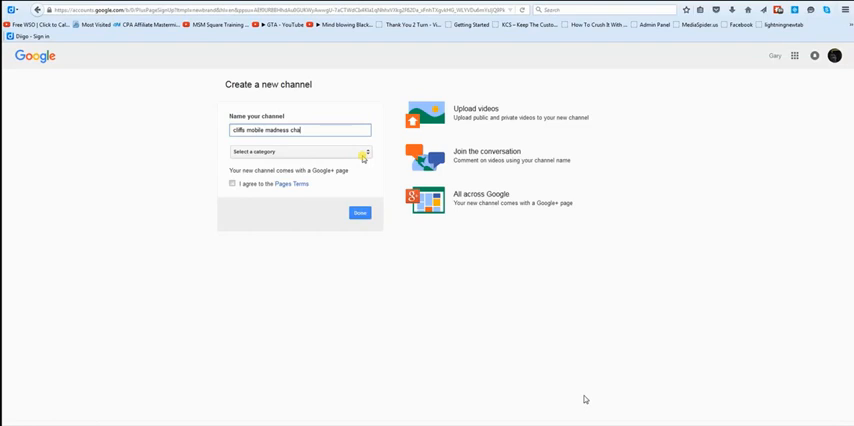
text(nnel)
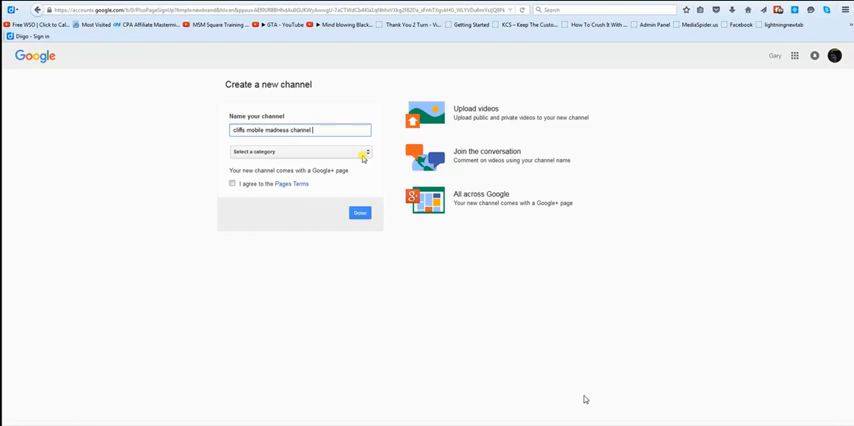
mouse_move(564, 310)
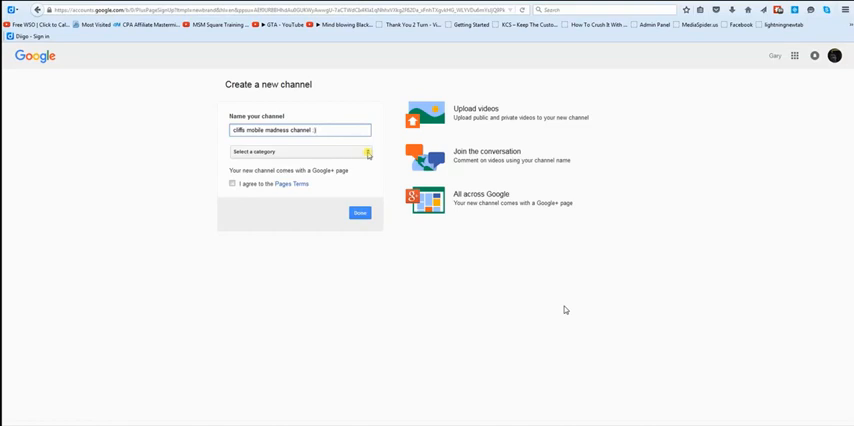
click(300, 152)
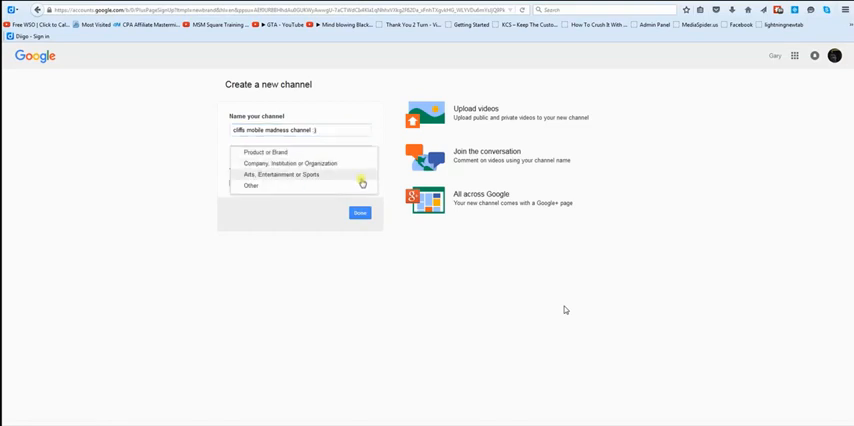
click(284, 174)
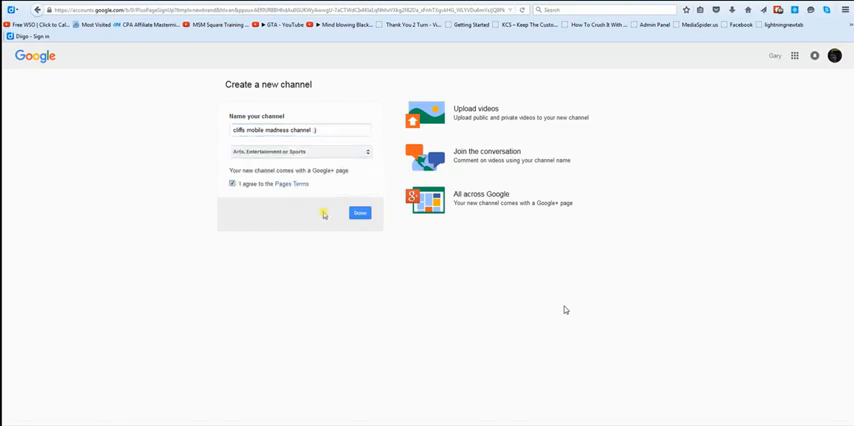
click(360, 212)
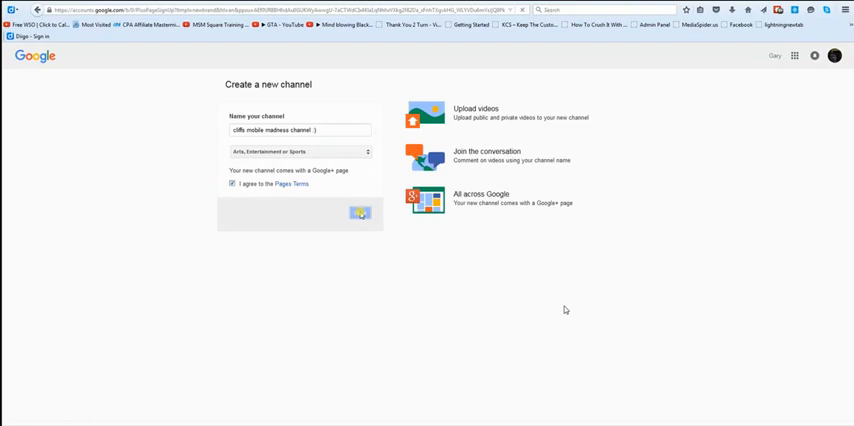
click(360, 212)
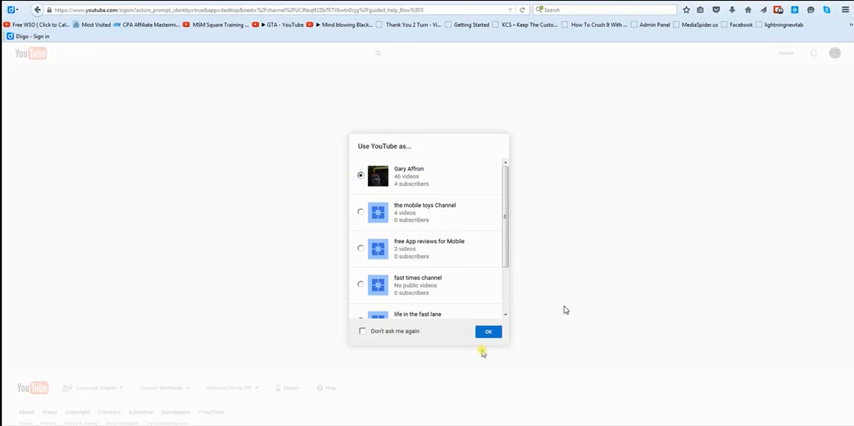
Confirm the identity in 'Use YouTube as...', view the new channel, return to account settings
click(488, 332)
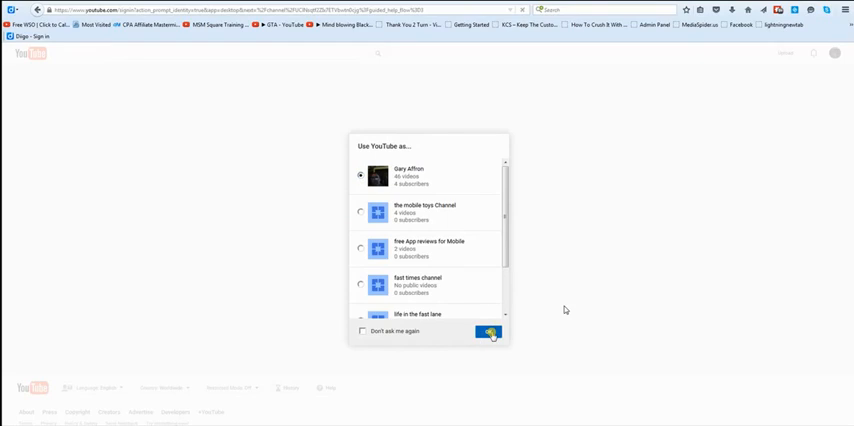
click(488, 332)
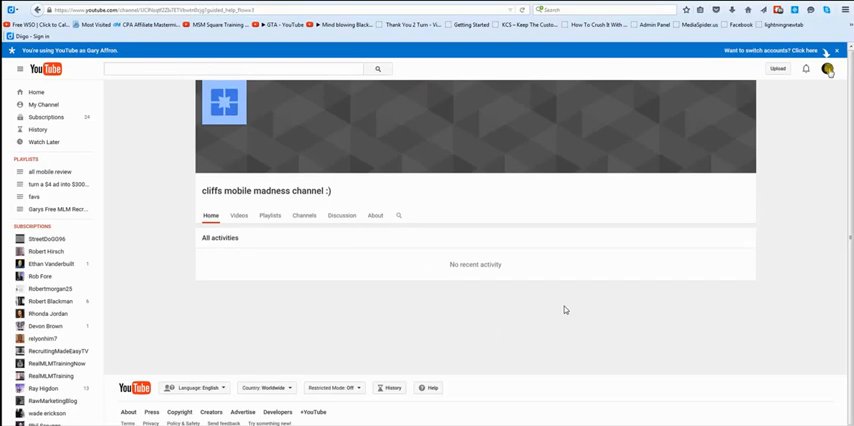
click(828, 68)
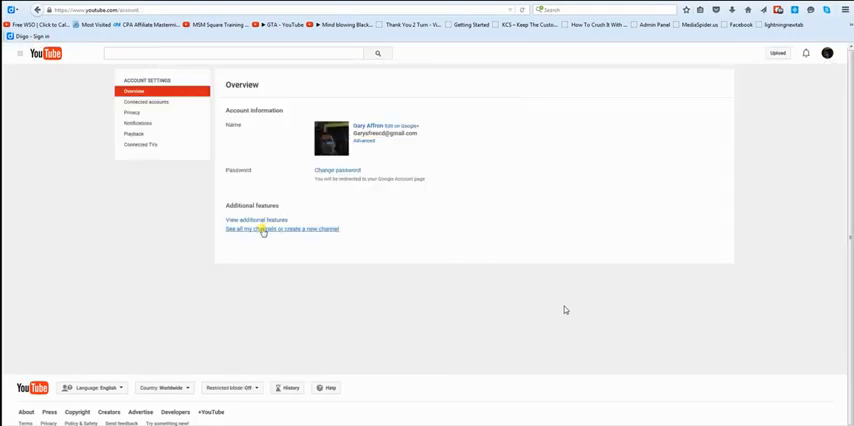
Start another new channel from the channels list and enter the name 'Got App?'
click(282, 228)
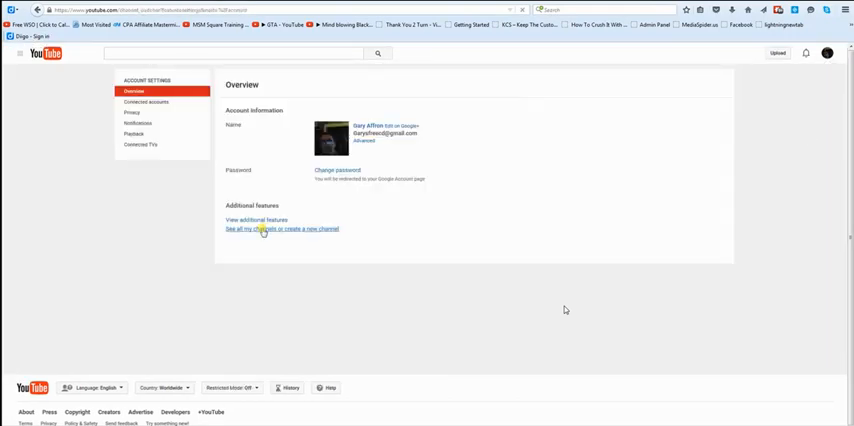
click(280, 228)
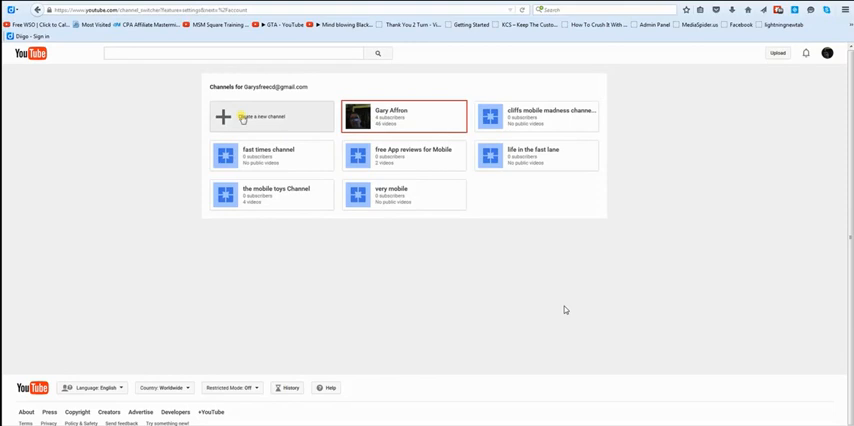
click(272, 116)
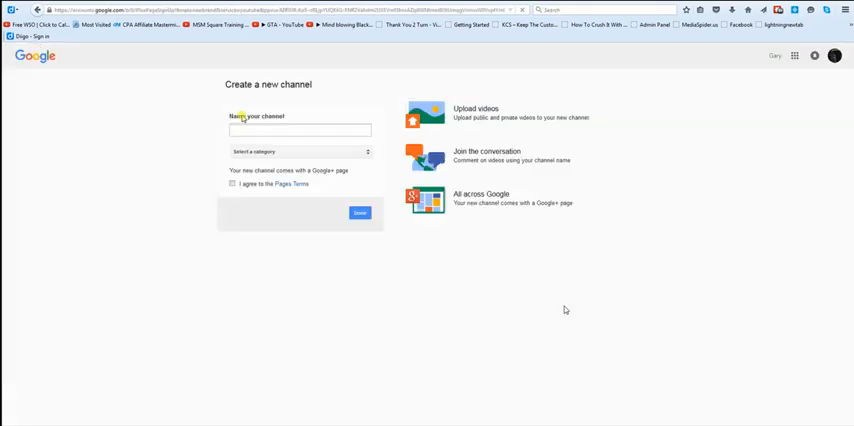
click(300, 130)
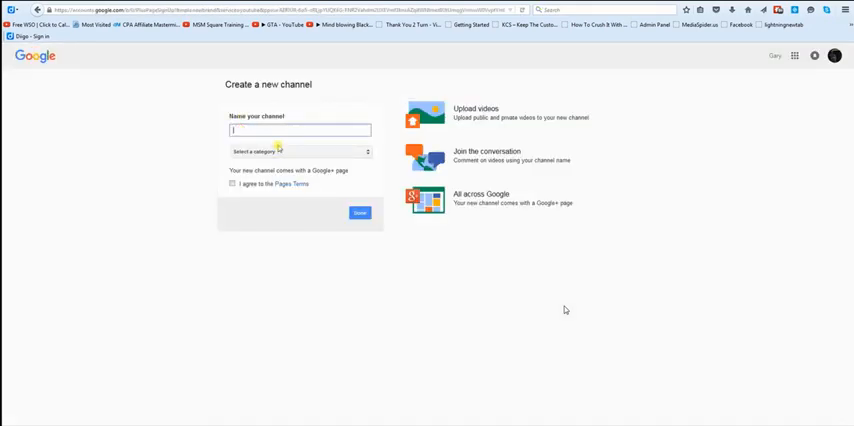
text(Gol)
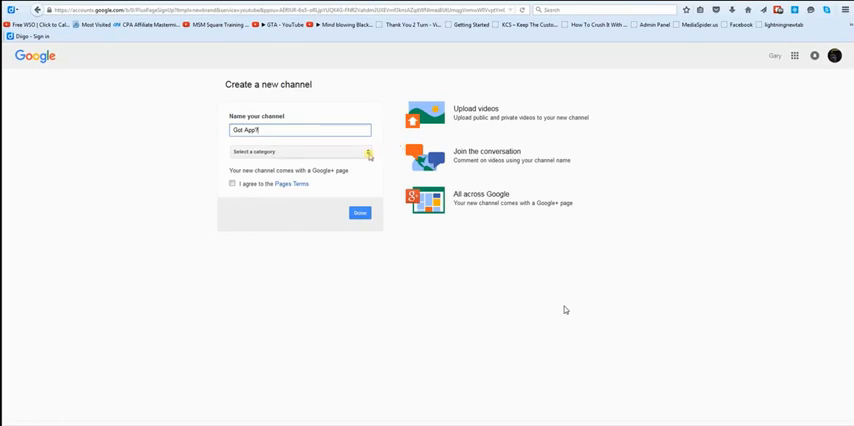
Choose Arts, Entertainment or Sports, accept the Pages Terms and finish creating 'Got App?'
click(300, 152)
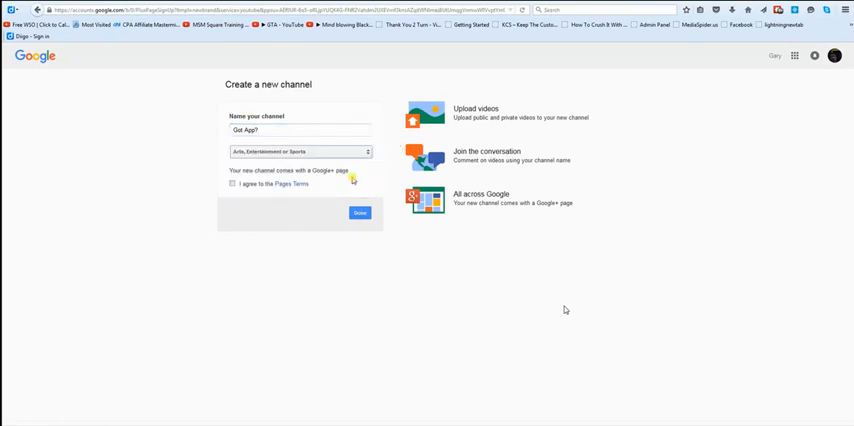
click(232, 184)
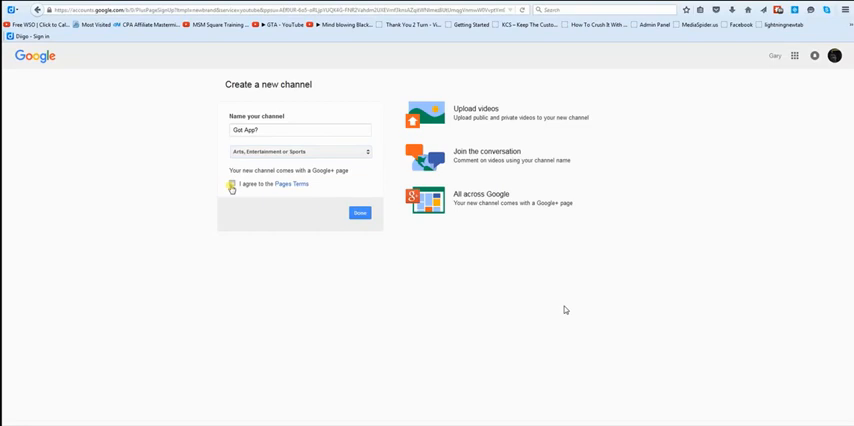
click(232, 184)
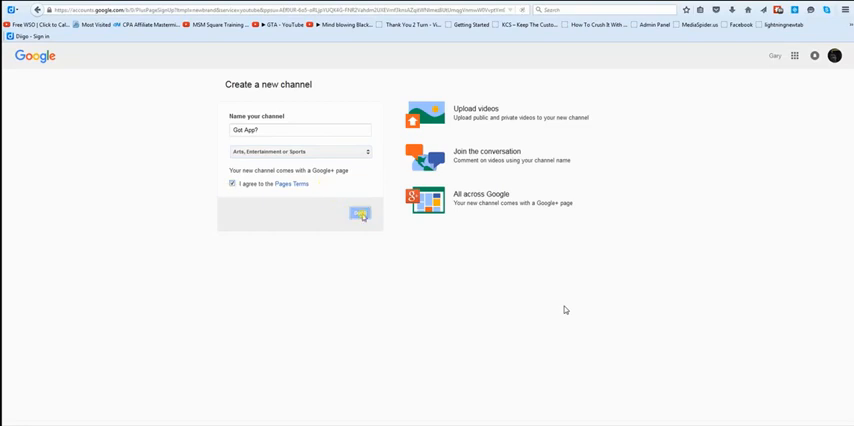
click(360, 214)
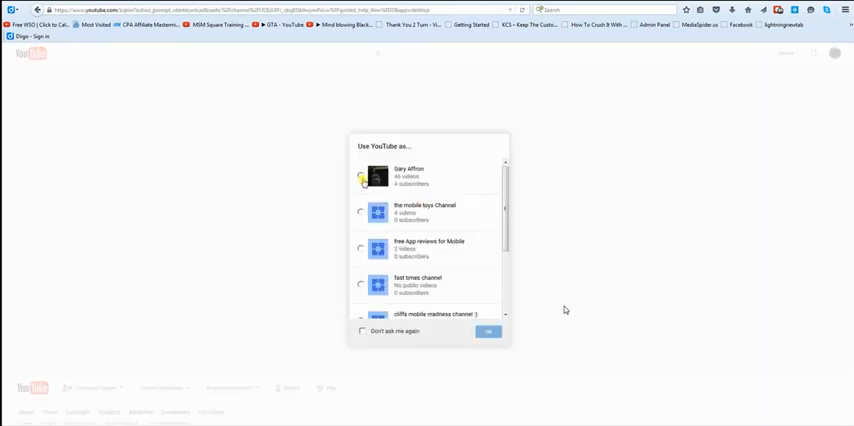
Confirm the identity in 'Use YouTube as...' and land on the Got App? channel page with the account menu open
click(360, 176)
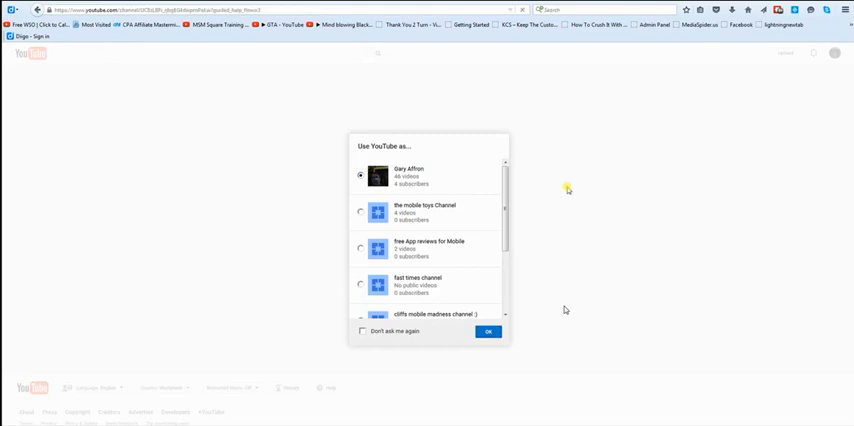
click(488, 332)
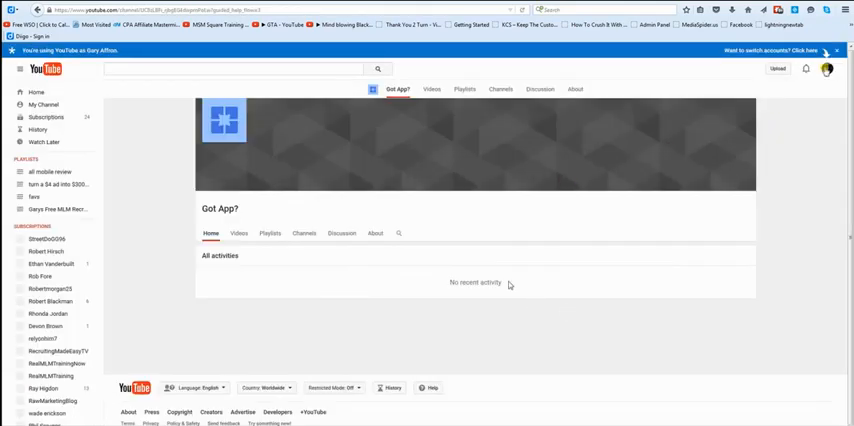
click(828, 68)
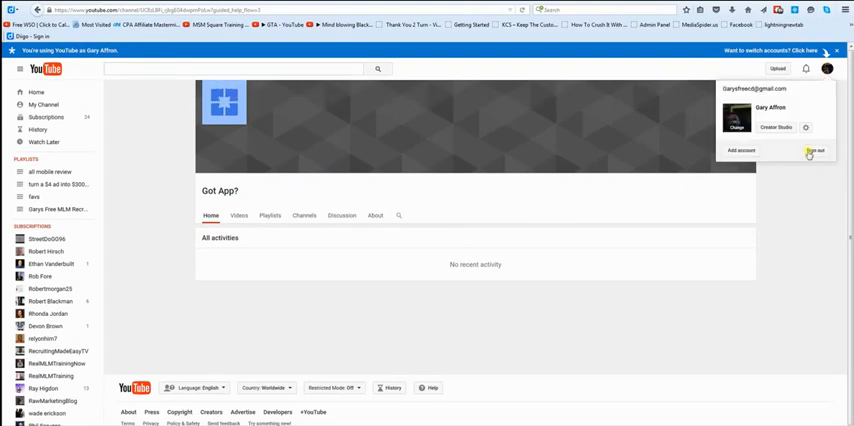